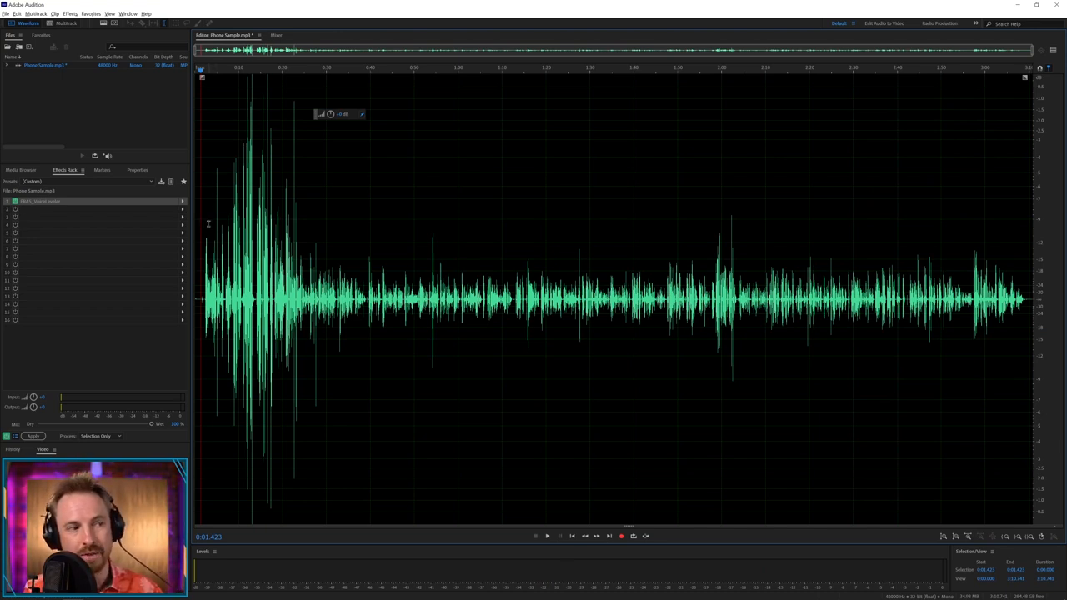
Step: Zoom in on a short stretch of the spoken podcast audio along the timeline ruler
drag(200, 300, 304, 300)
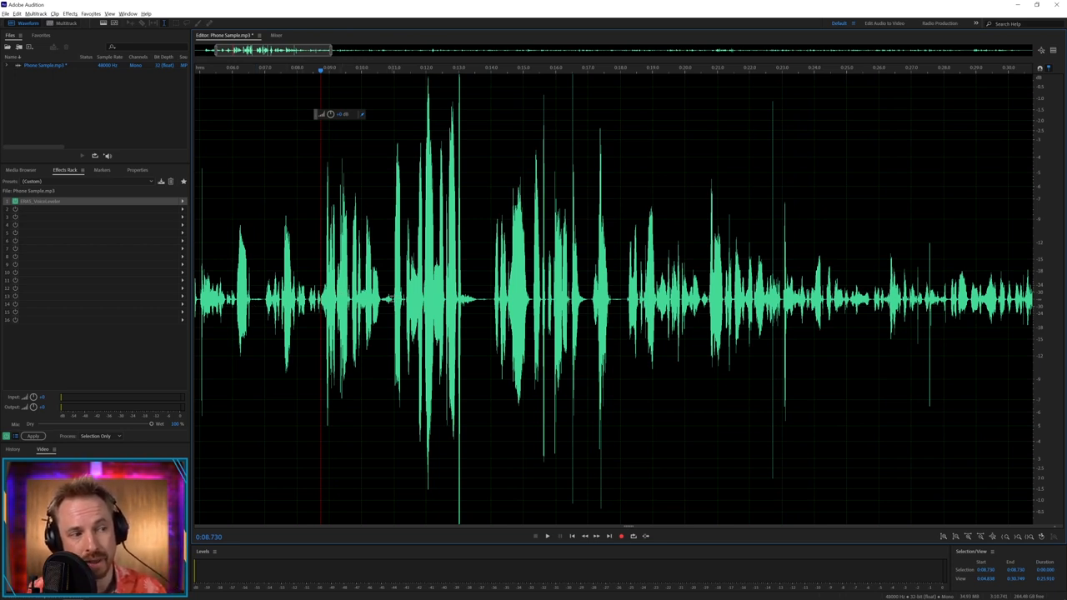
Step: Play back the zoomed speech, then reveal the spectral frequency display beneath the waveform
click(546, 536)
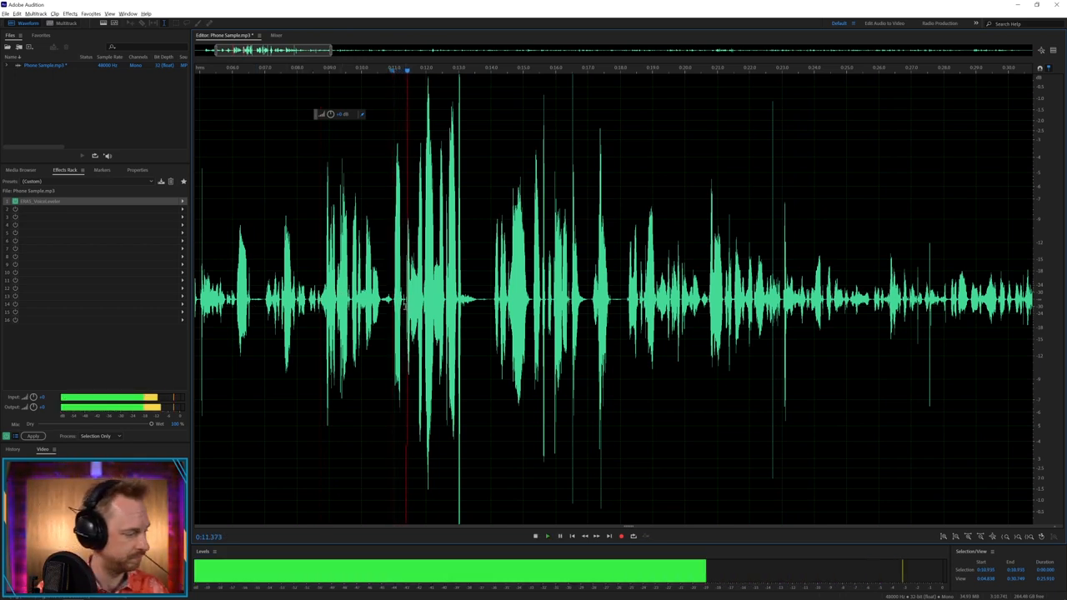
click(546, 537)
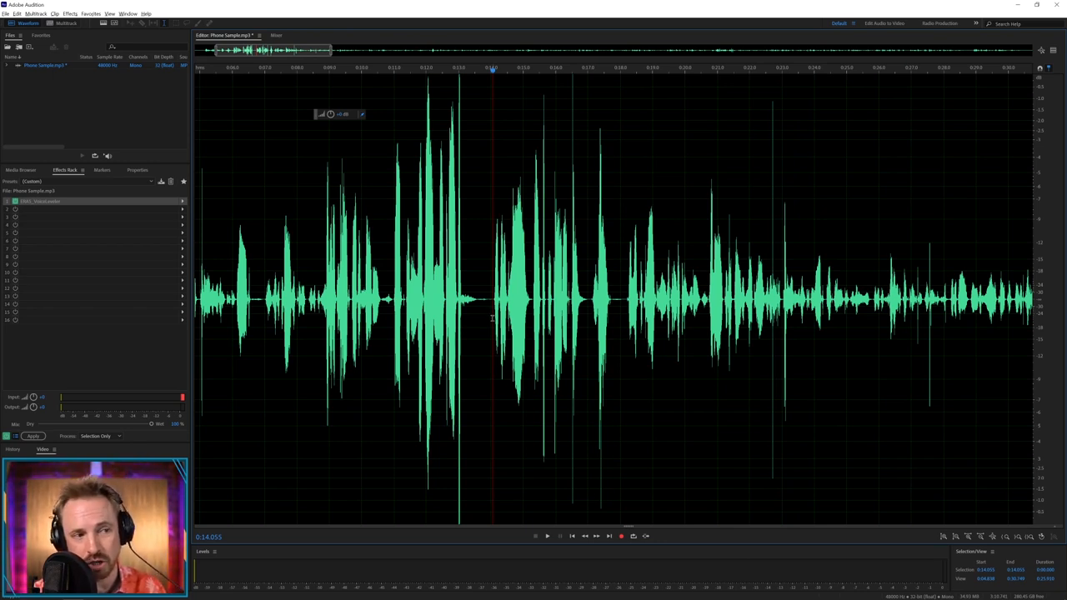
click(546, 537)
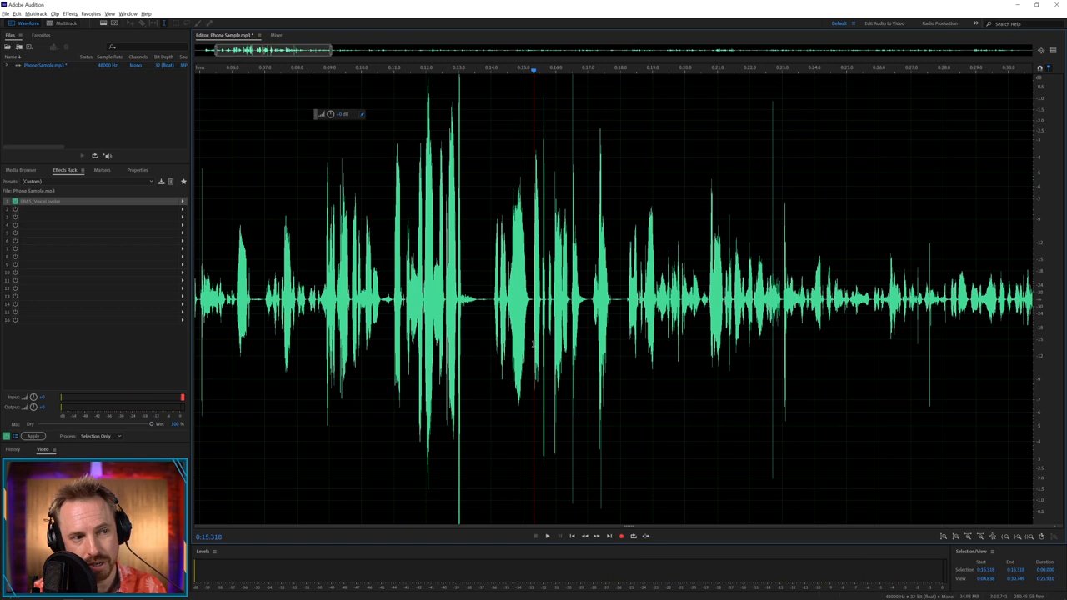
click(547, 537)
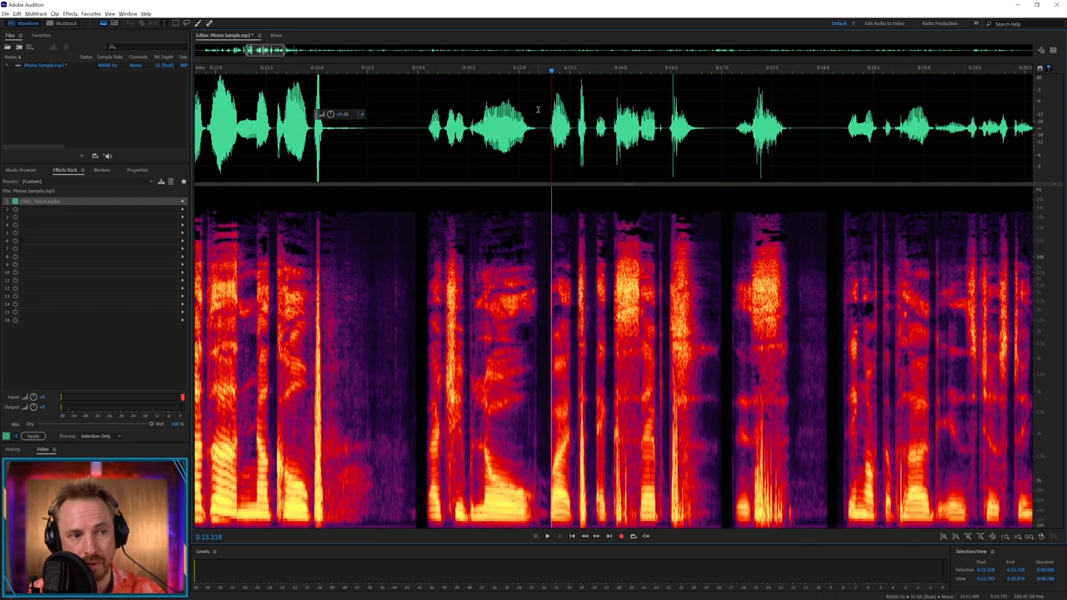
Step: Zoom the spectrogram tighter on a few spoken words and clear the test marquee selection
click(547, 537)
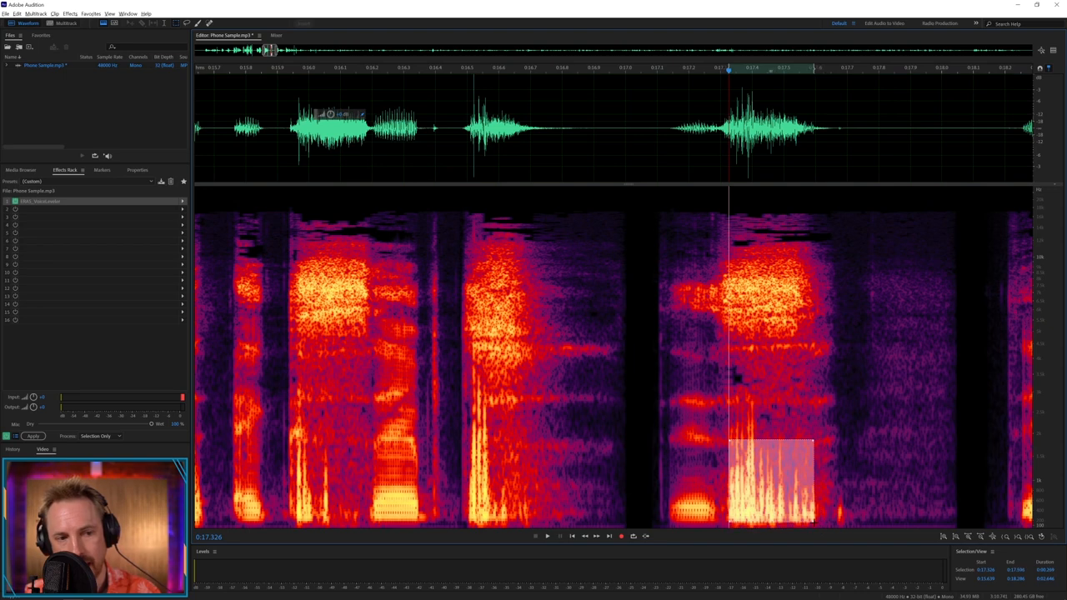
click(547, 536)
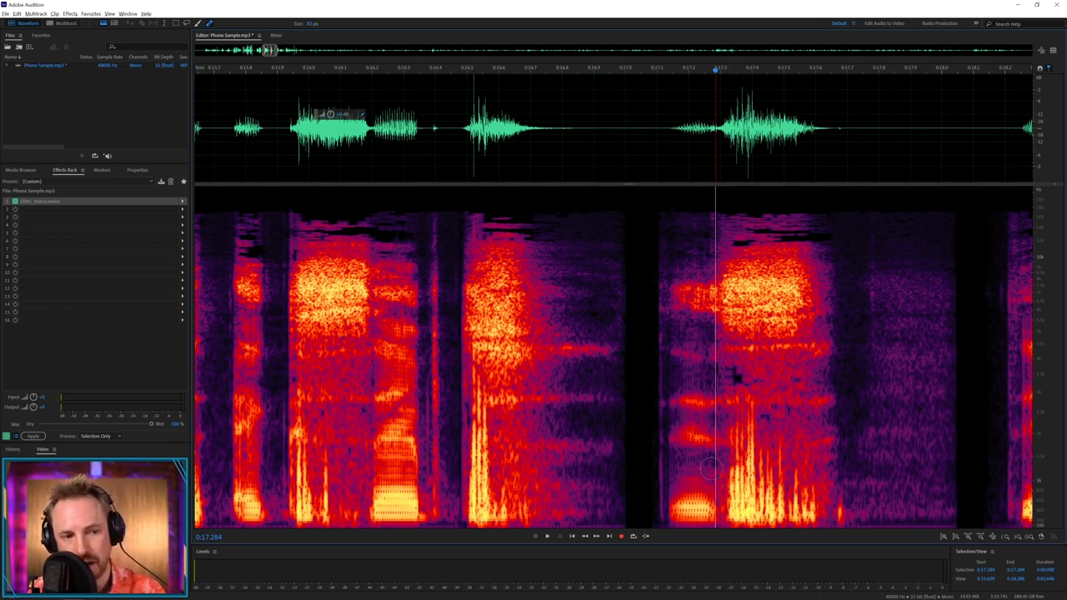
mouse_move(657, 407)
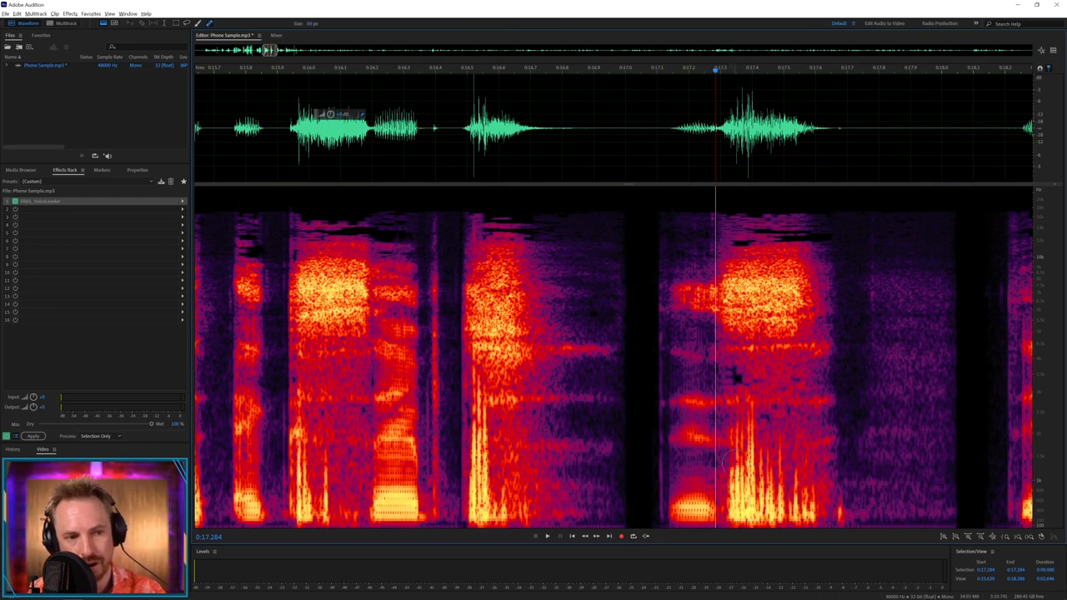
Step: Paint the Spot Healing Brush over the low-frequency rumble beneath a spoken word
click(747, 497)
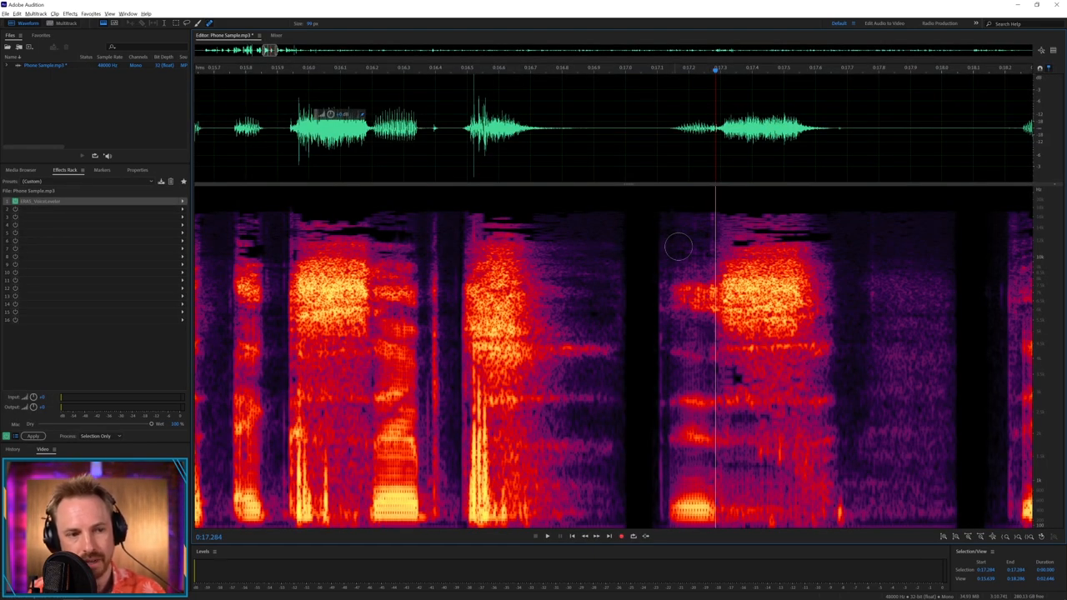
click(651, 130)
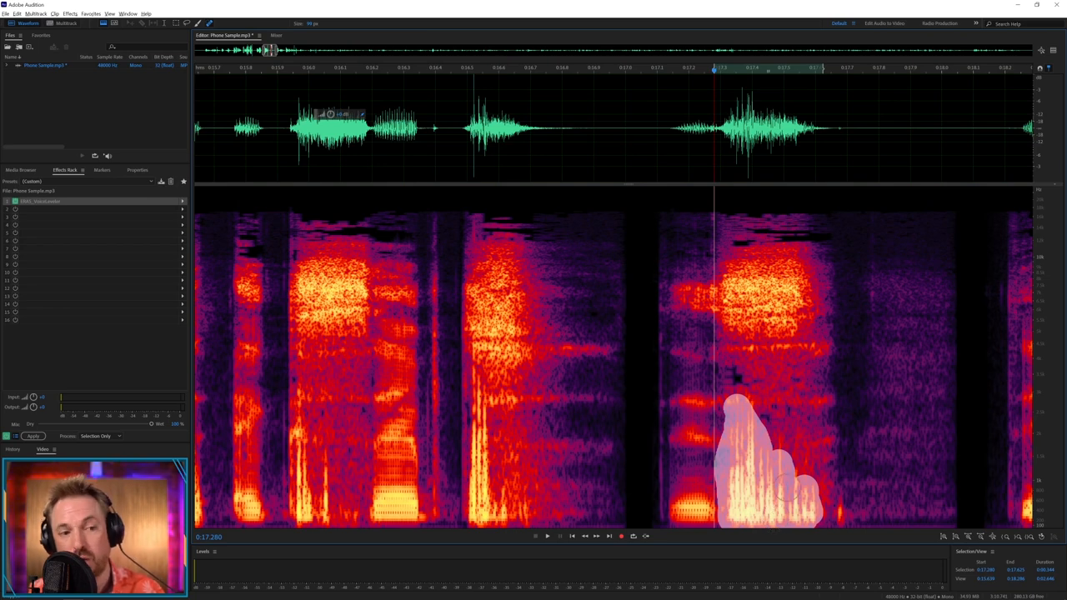
click(547, 537)
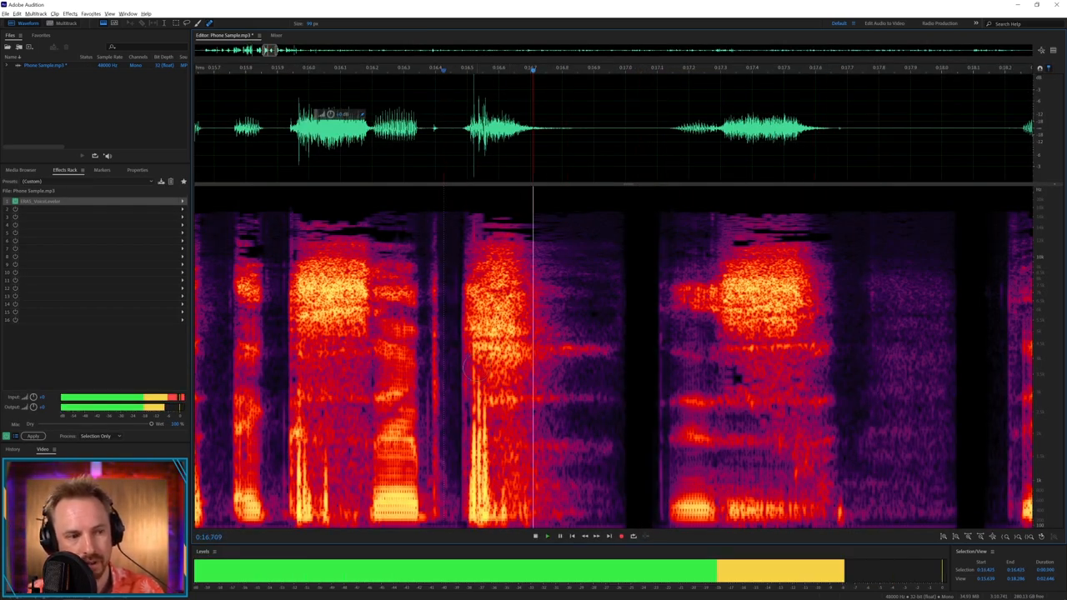
drag(463, 370, 496, 520)
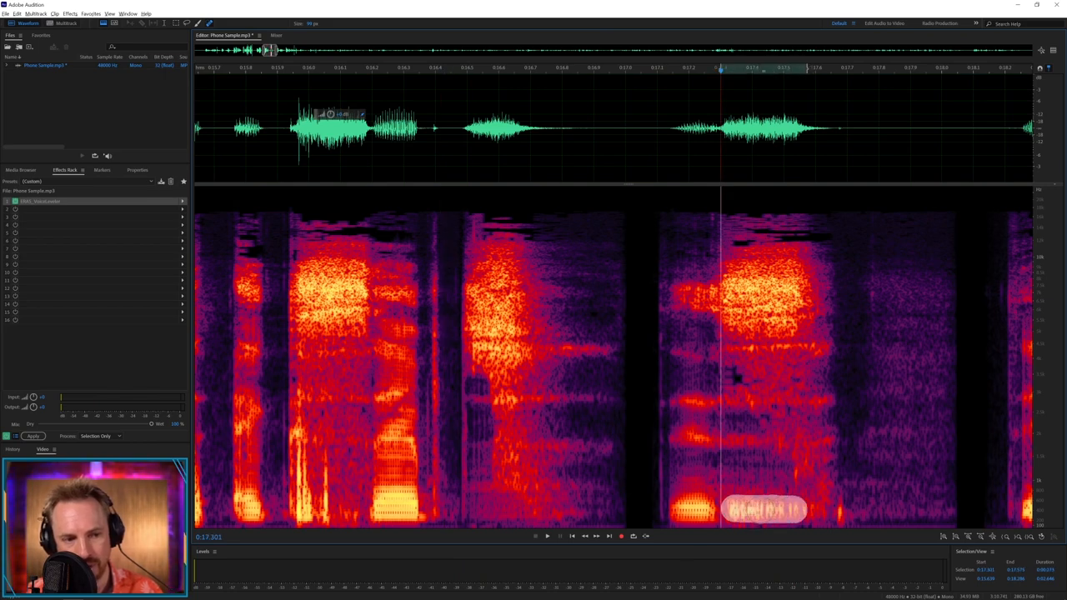
Step: Heal the painted rumble away, listen back, and zoom out to the whole recording
click(546, 537)
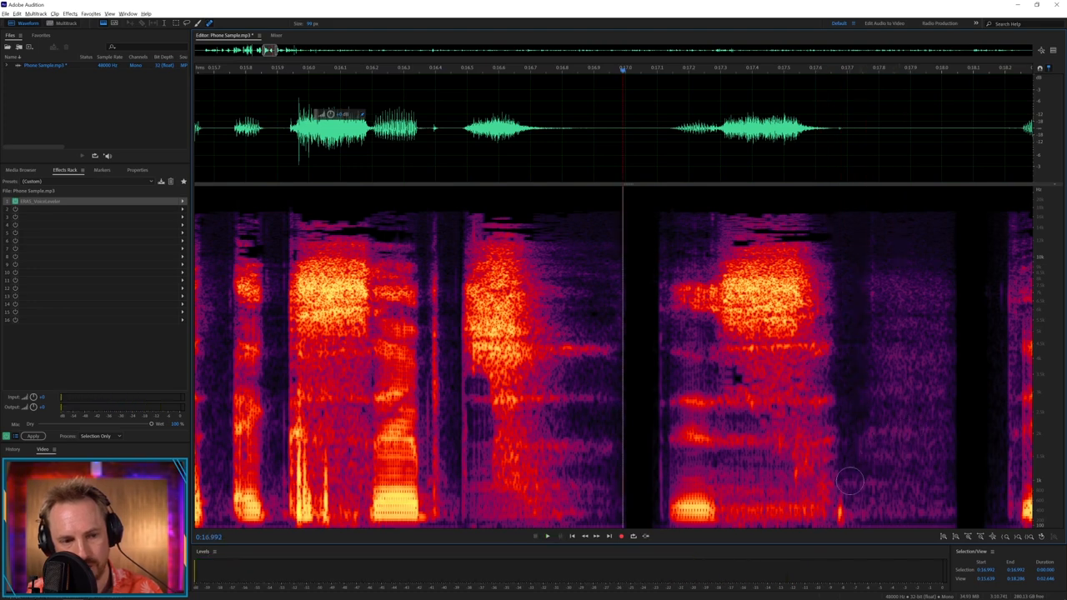
mouse_move(690, 357)
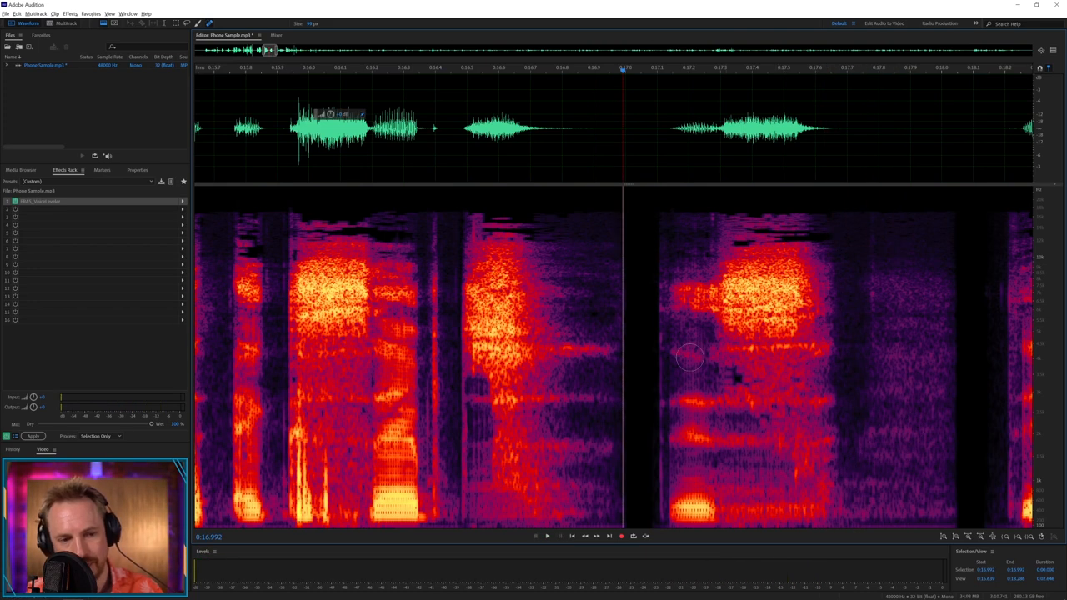
click(547, 536)
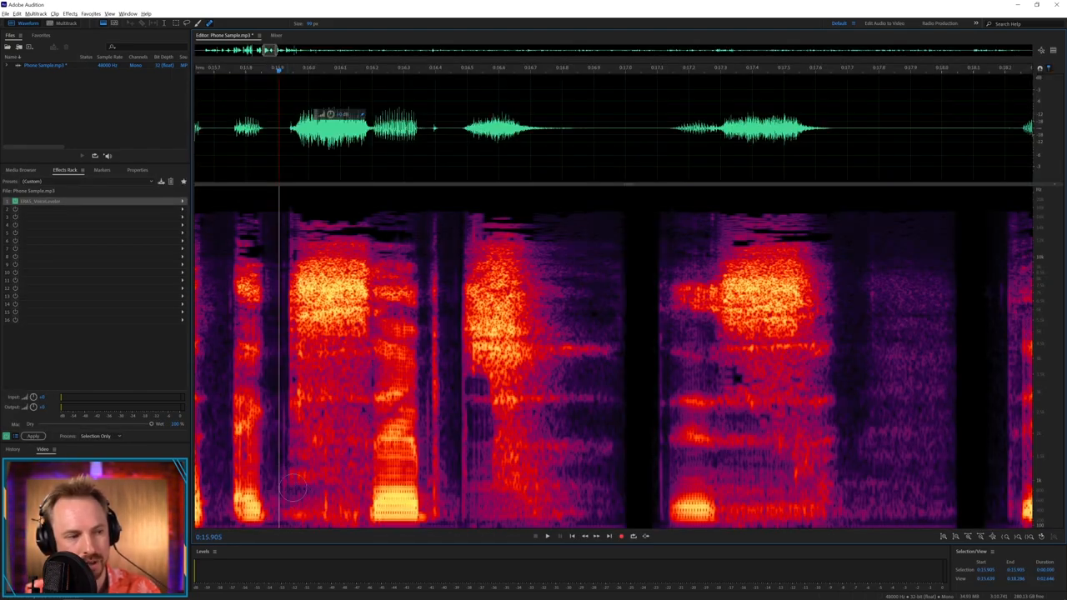
click(547, 537)
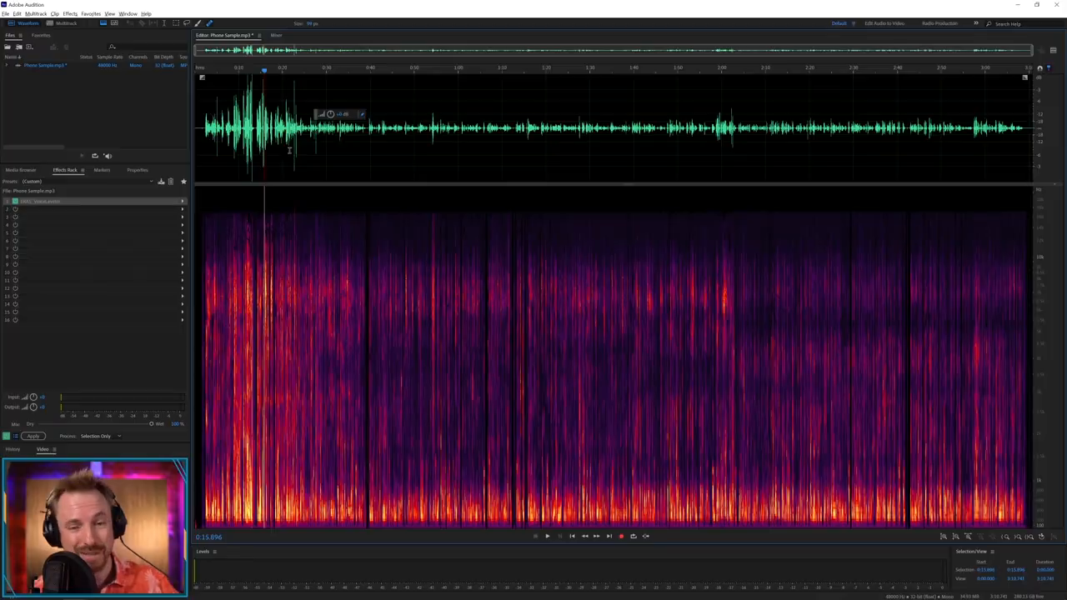
mouse_move(540, 209)
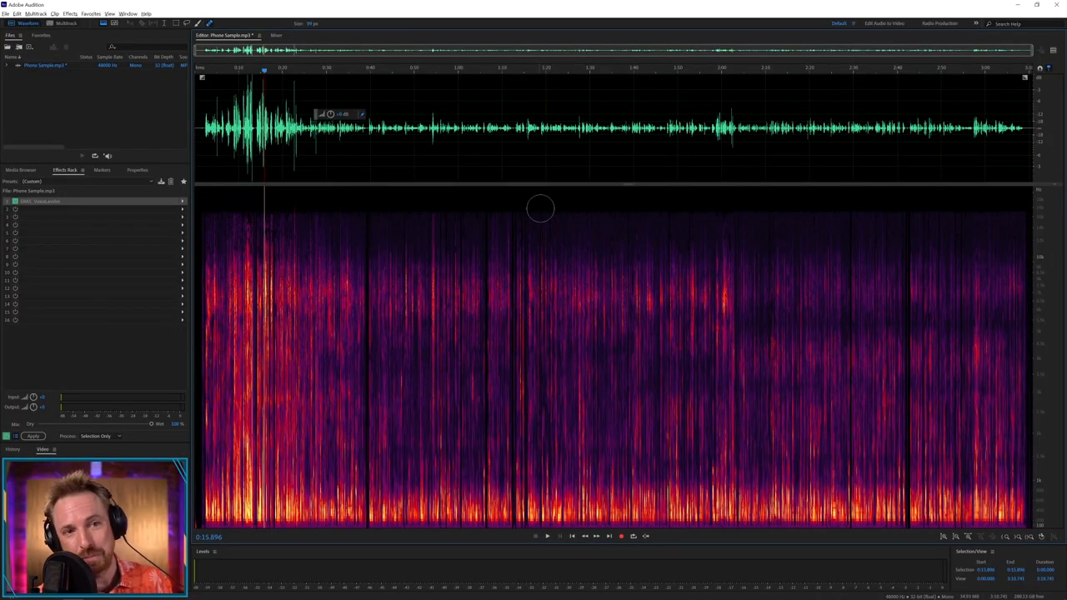
mouse_move(333, 333)
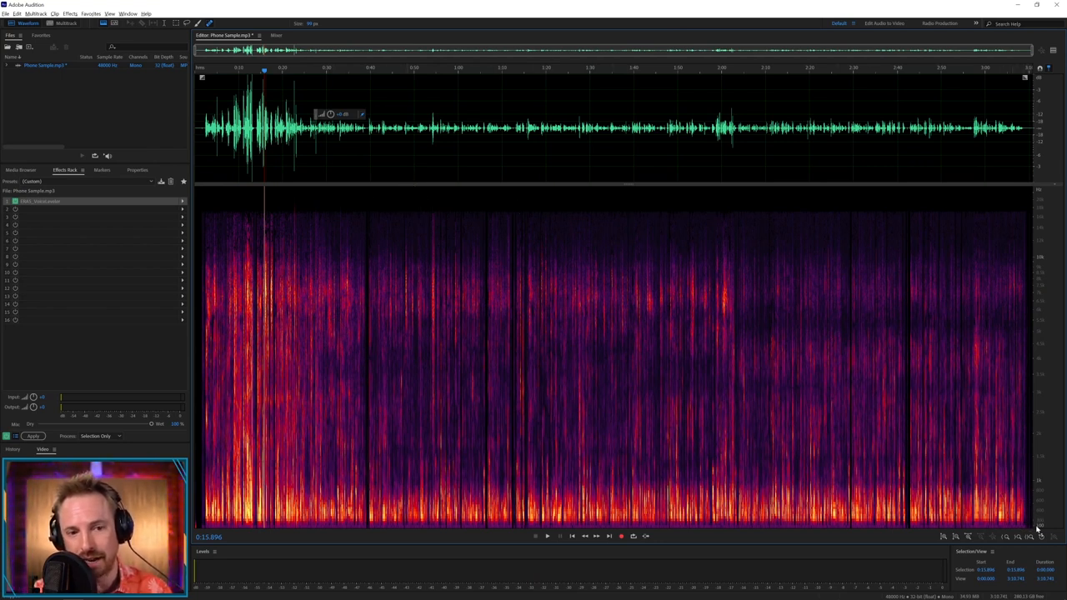
mouse_move(1030, 215)
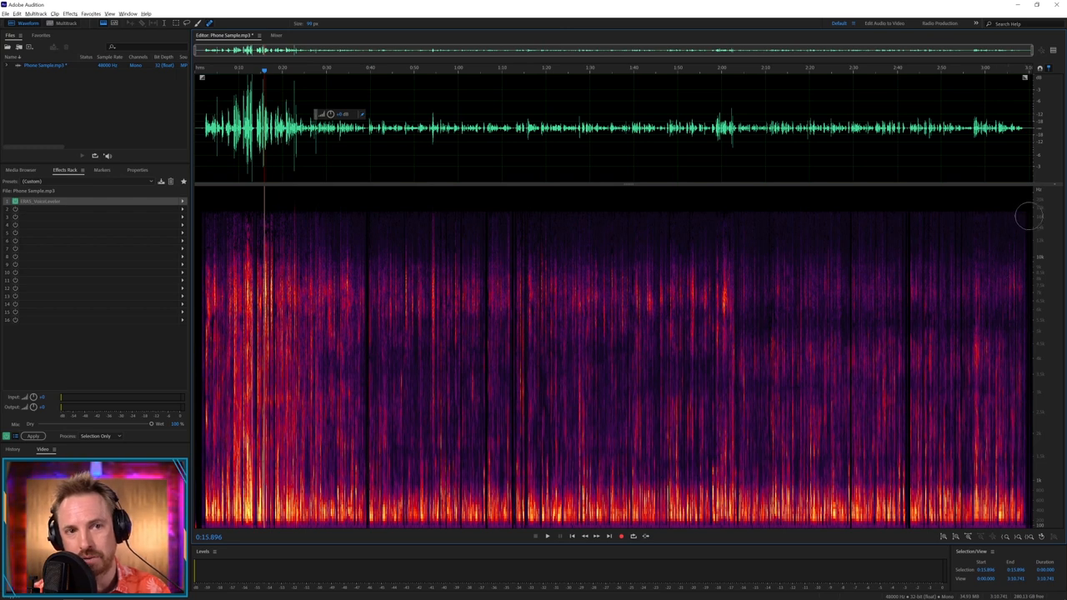
mouse_move(1009, 204)
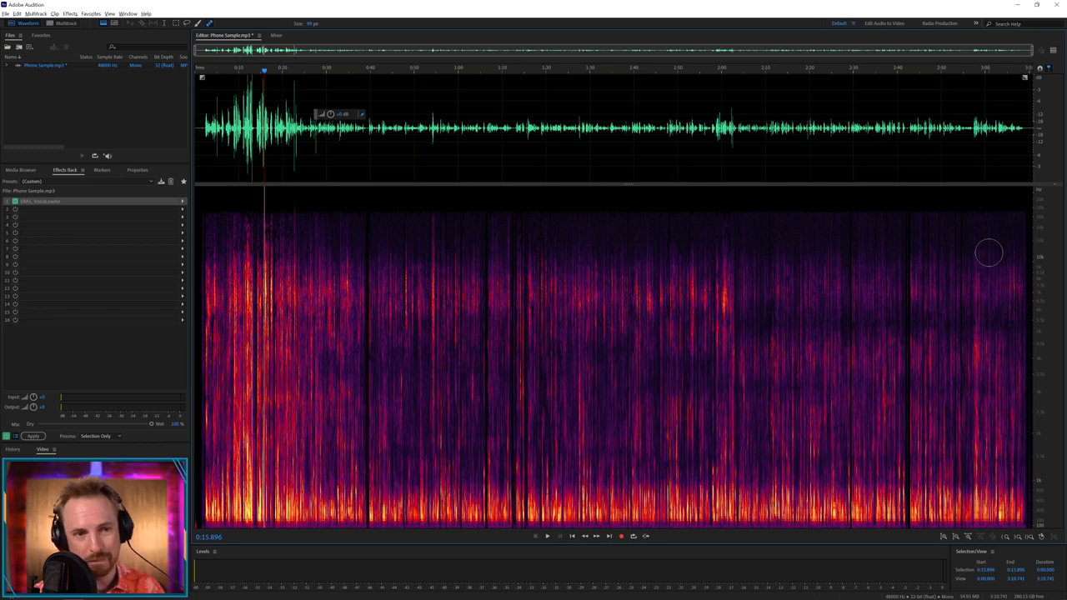
mouse_move(1012, 376)
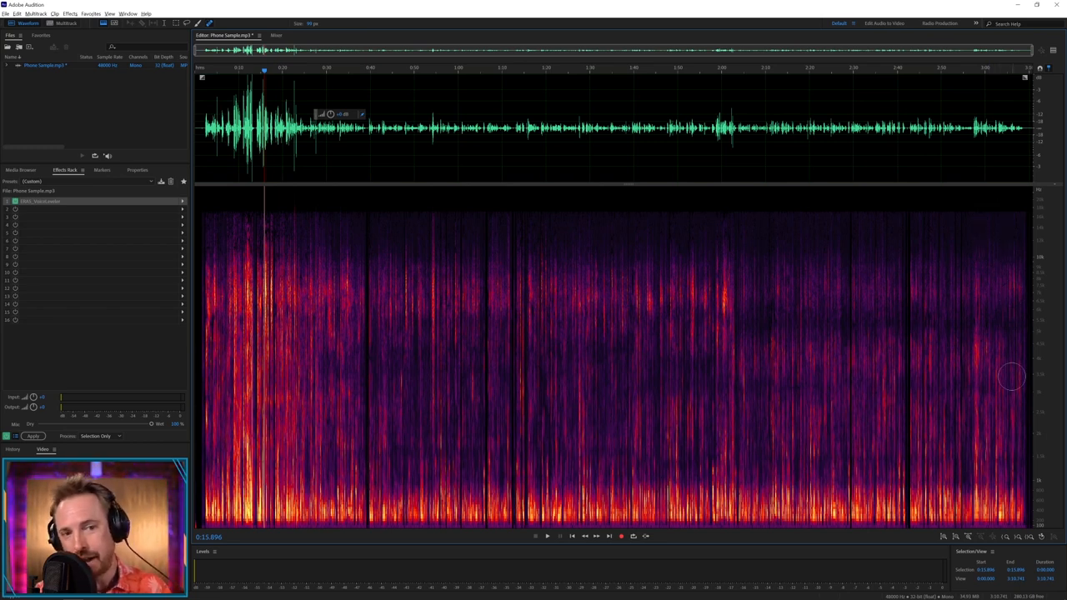
mouse_move(737, 101)
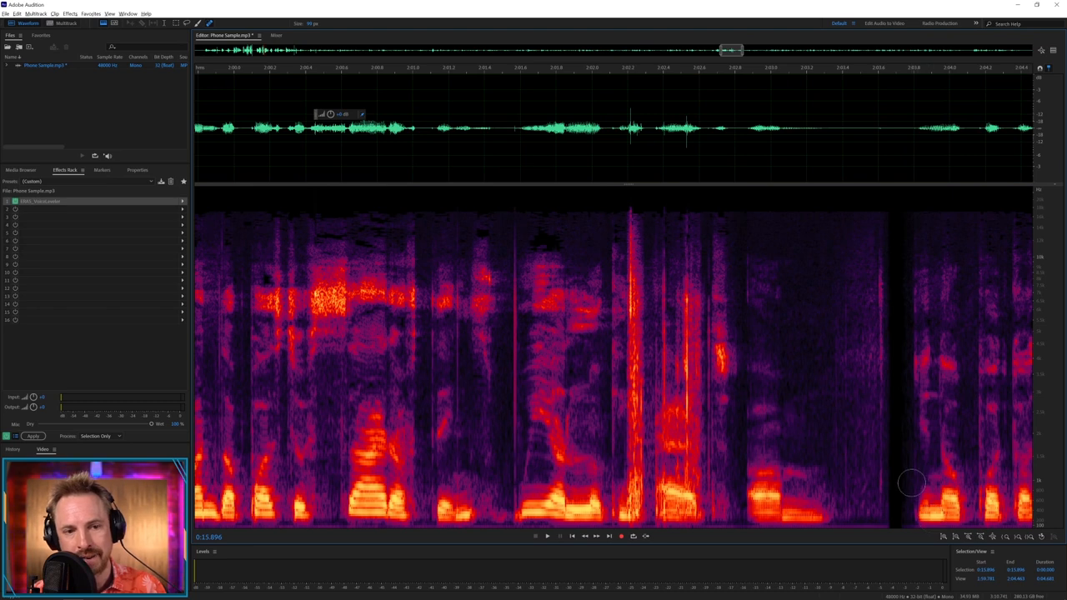
mouse_move(770, 470)
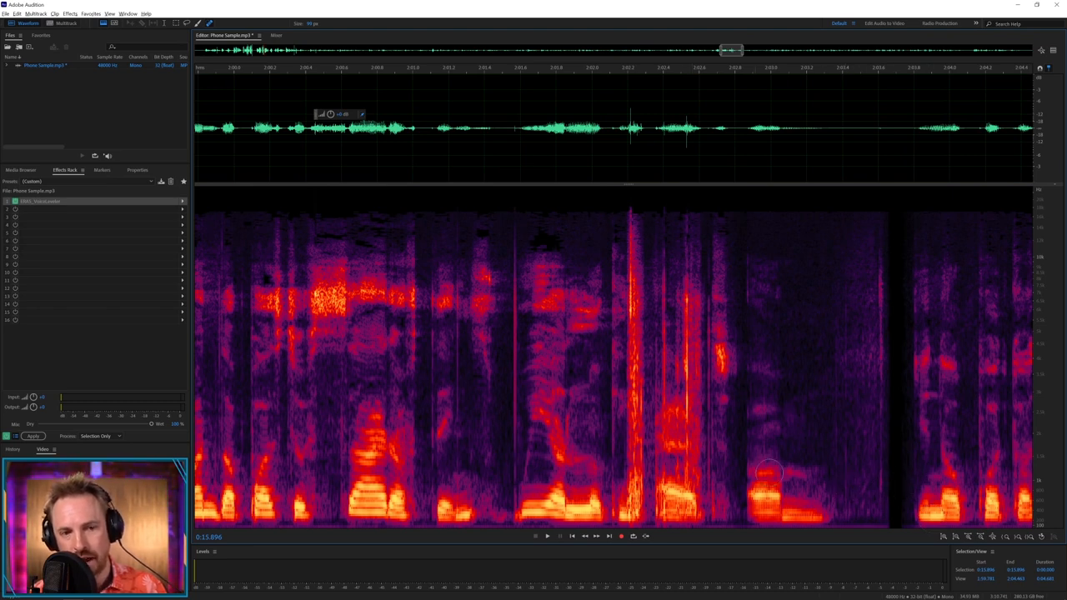
mouse_move(902, 327)
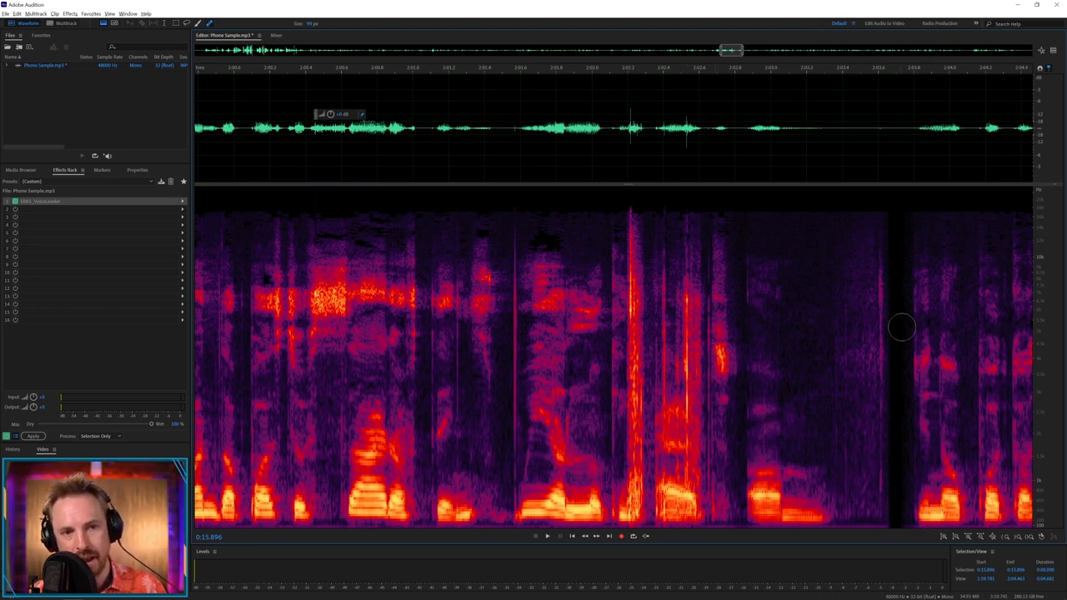
mouse_move(1030, 226)
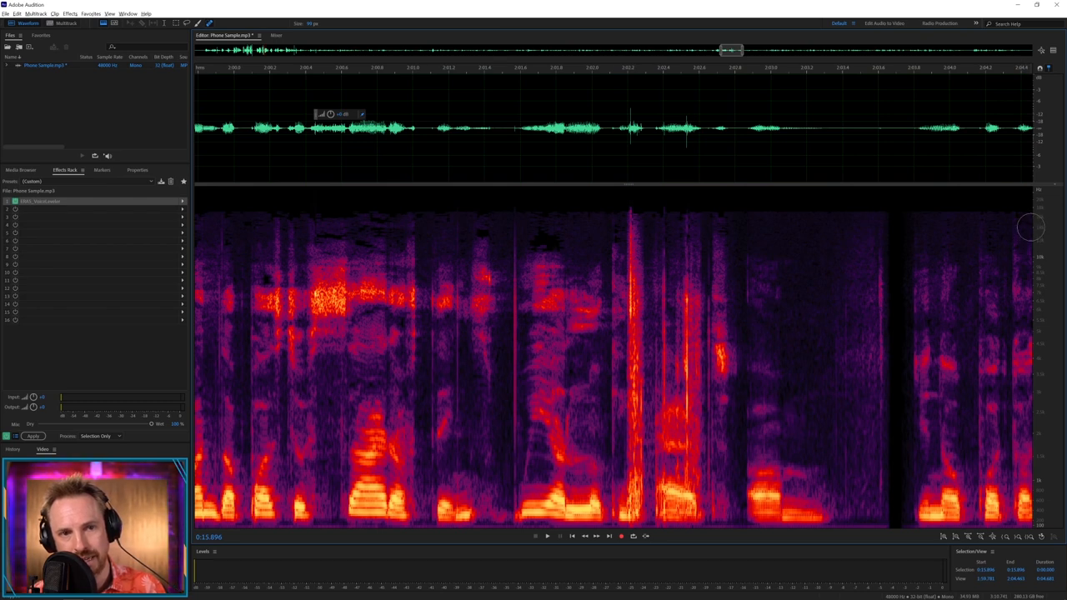
mouse_move(560, 187)
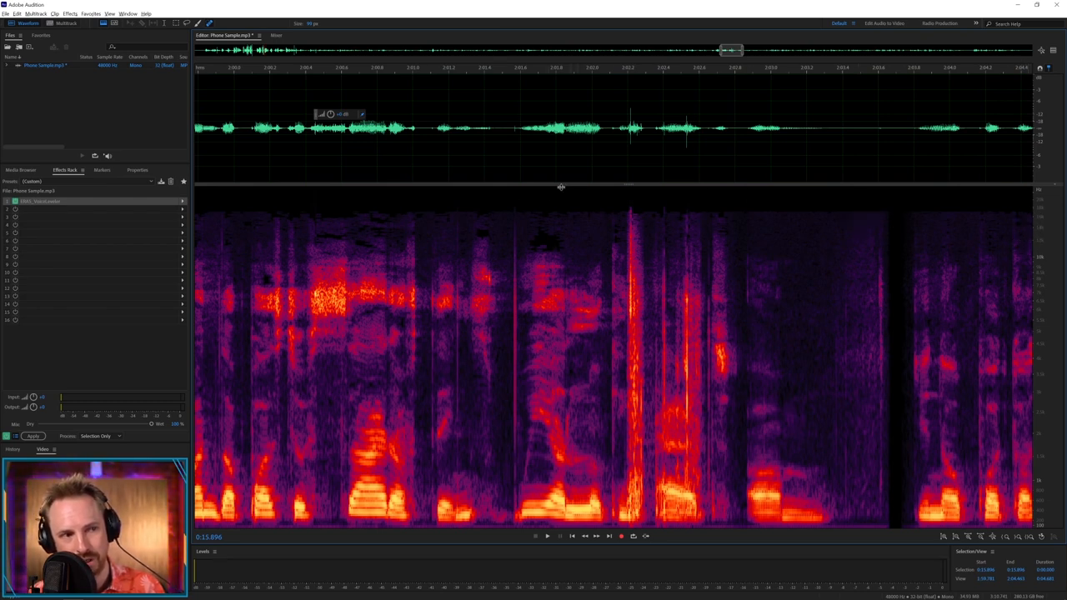
mouse_move(714, 213)
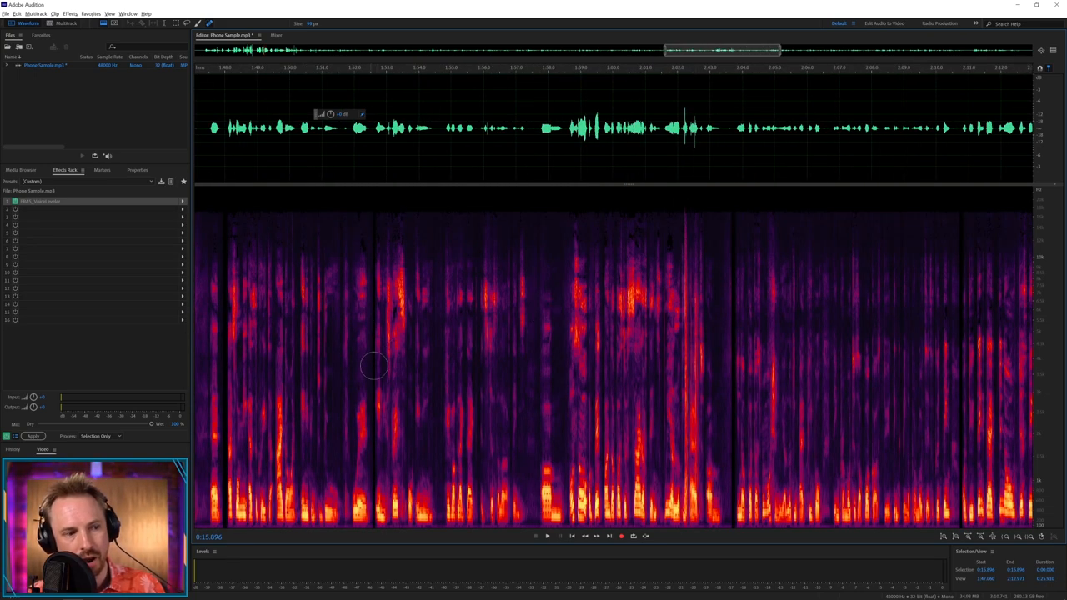
mouse_move(891, 394)
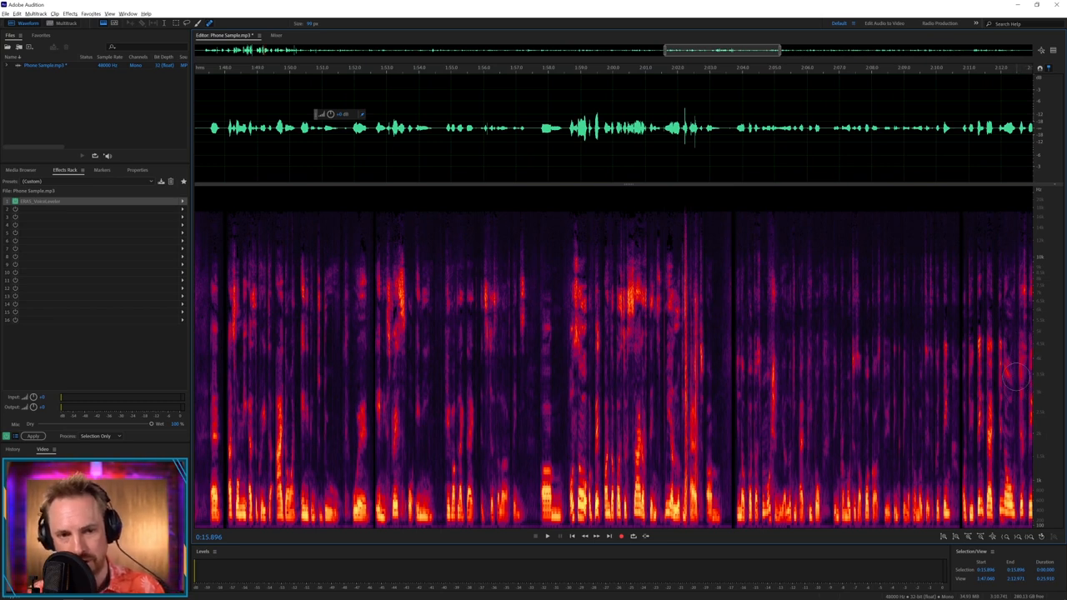
mouse_move(557, 345)
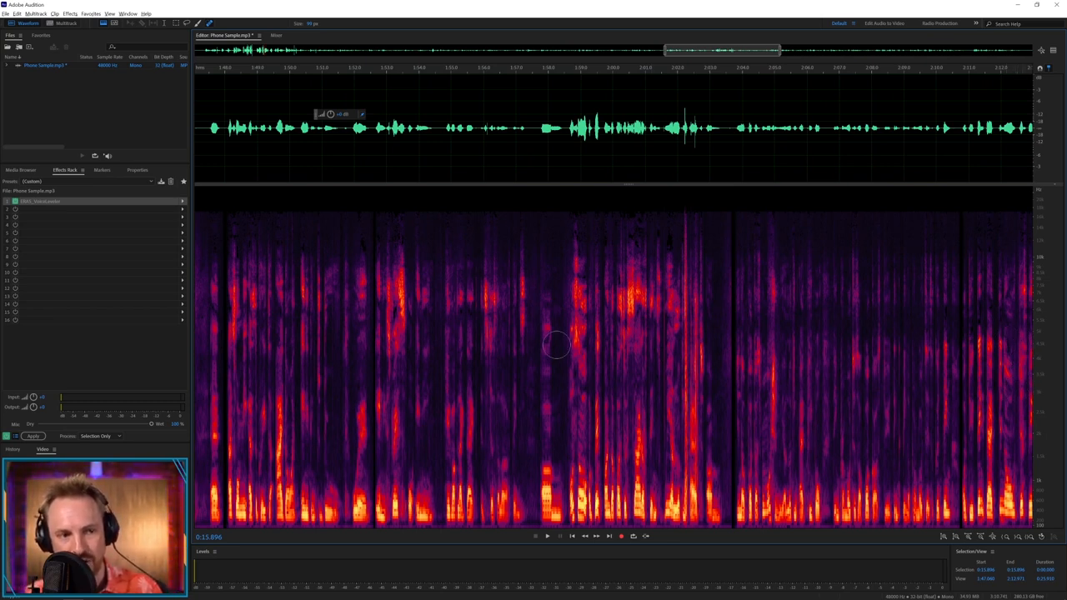
mouse_move(411, 265)
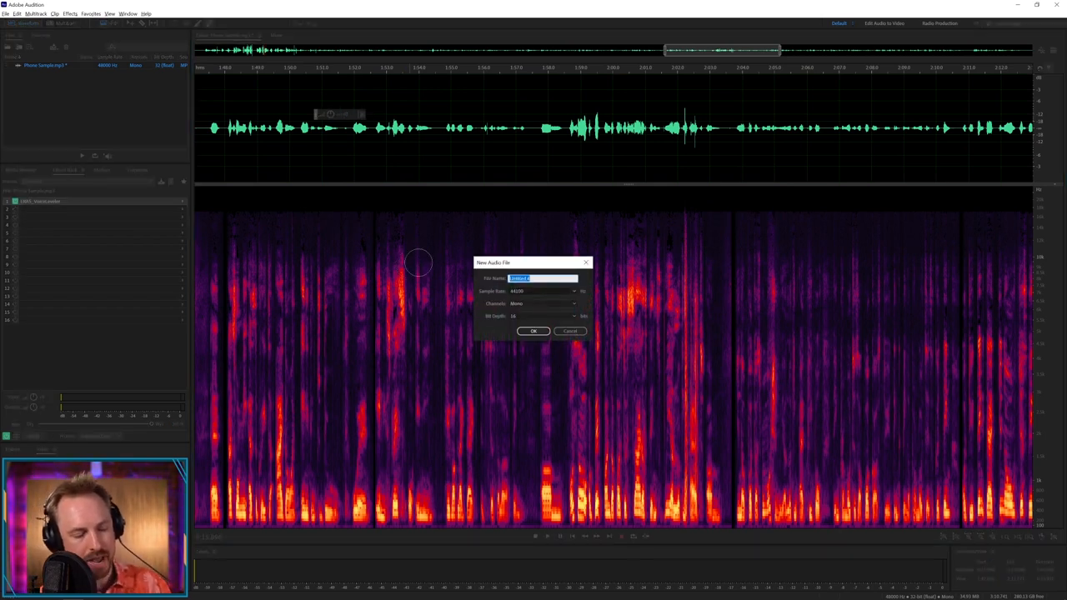
Step: Create the new reference-speech audio file, then return to the phone sample in the Files panel
click(533, 330)
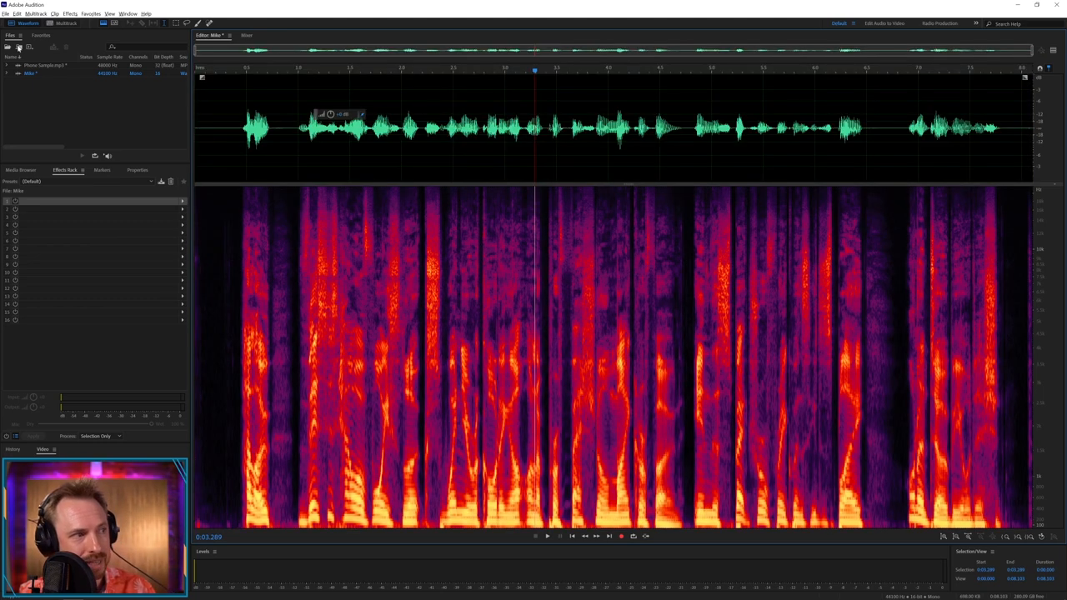
click(46, 65)
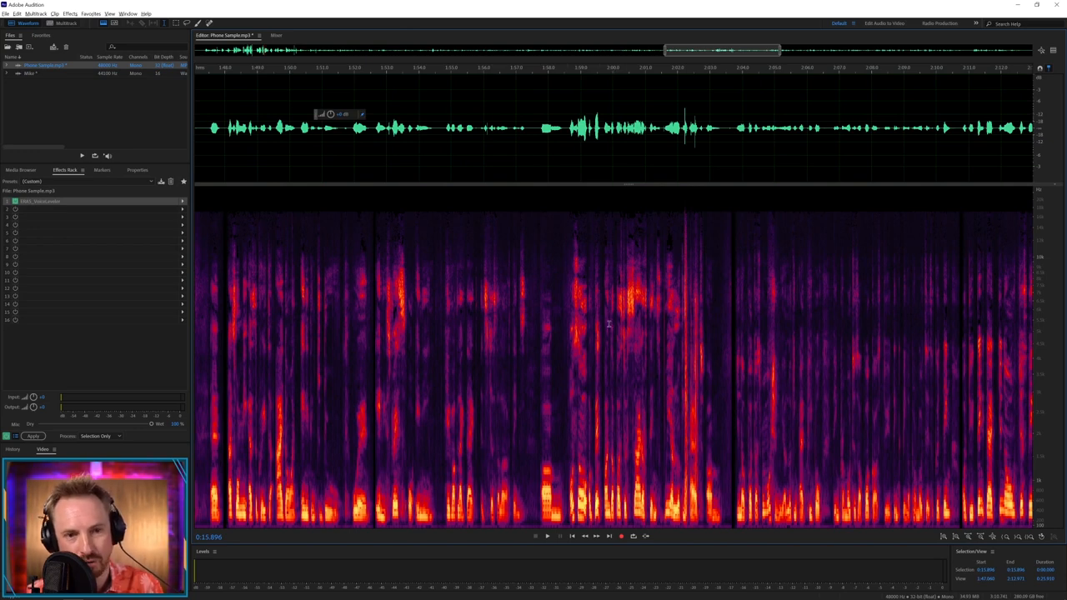
mouse_move(709, 306)
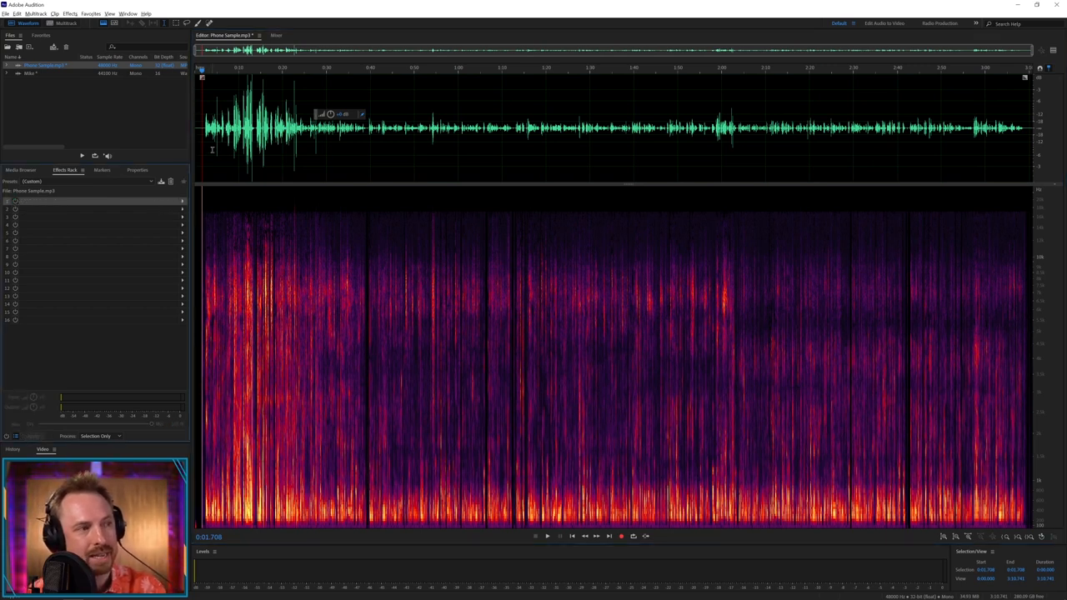
mouse_move(310, 148)
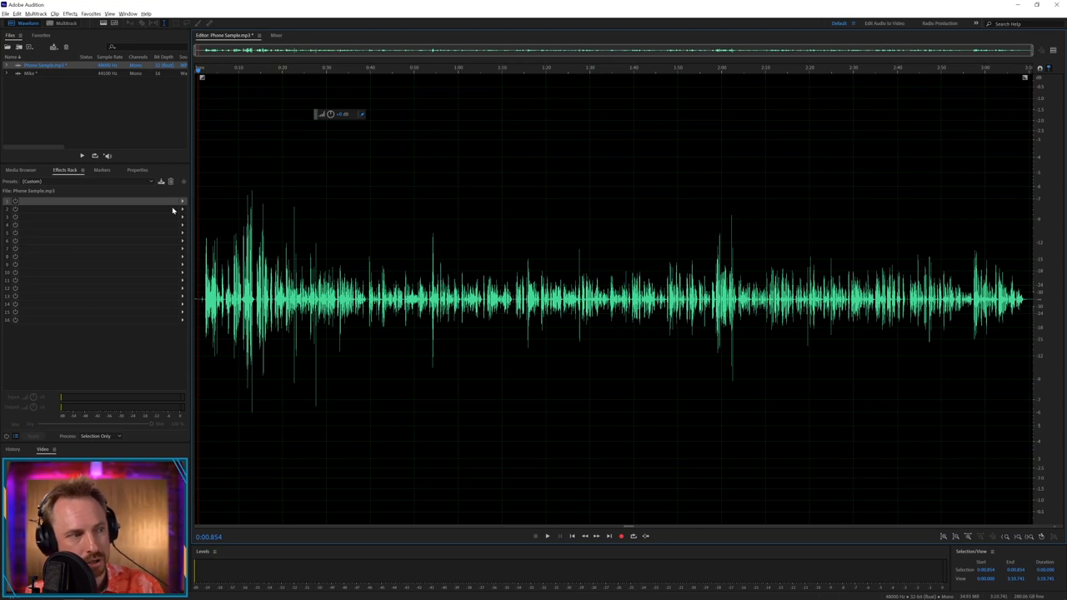
Step: Add a Dynamics effect in the rack and lower its compressor threshold, then preview
click(182, 200)
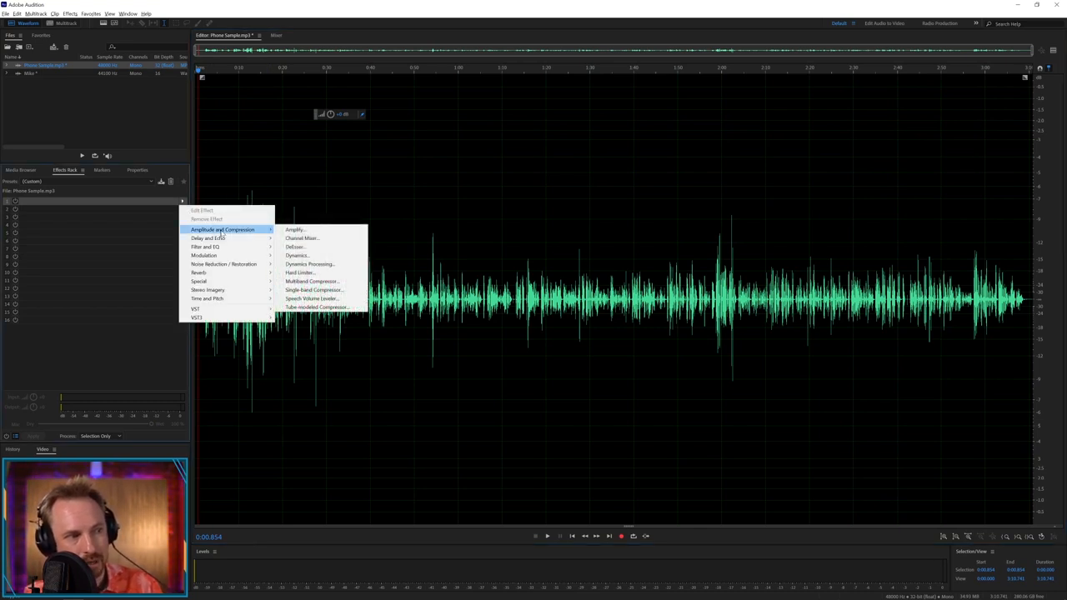
click(310, 263)
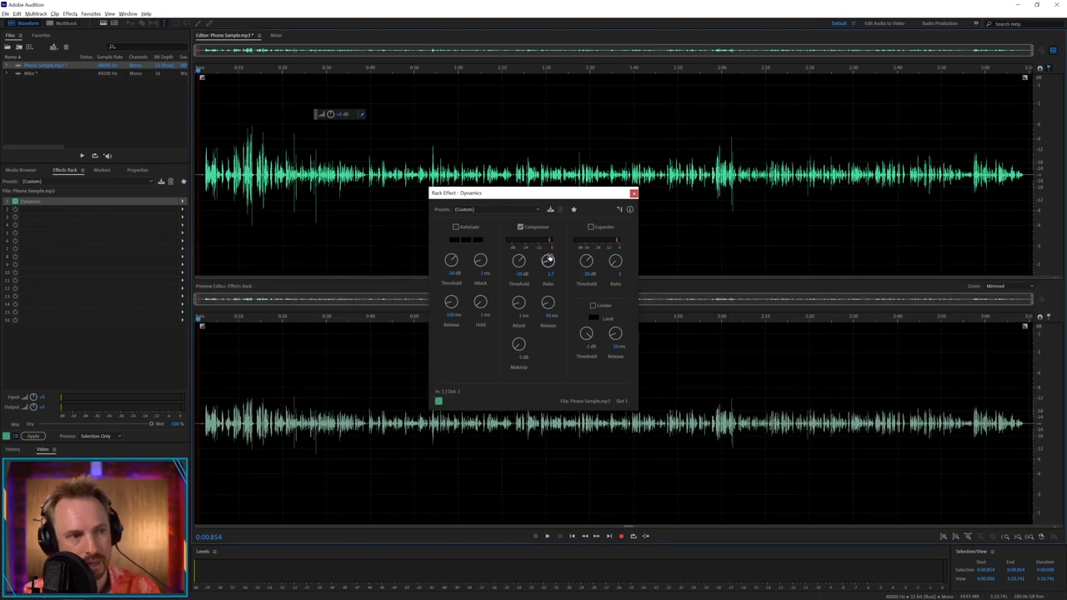
drag(547, 260, 546, 254)
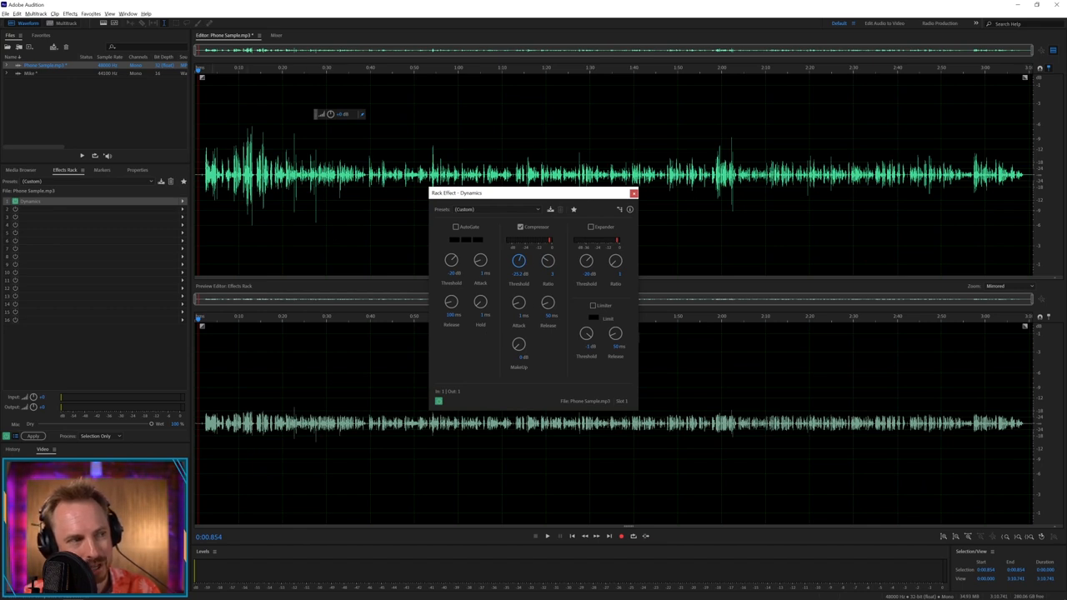
click(546, 537)
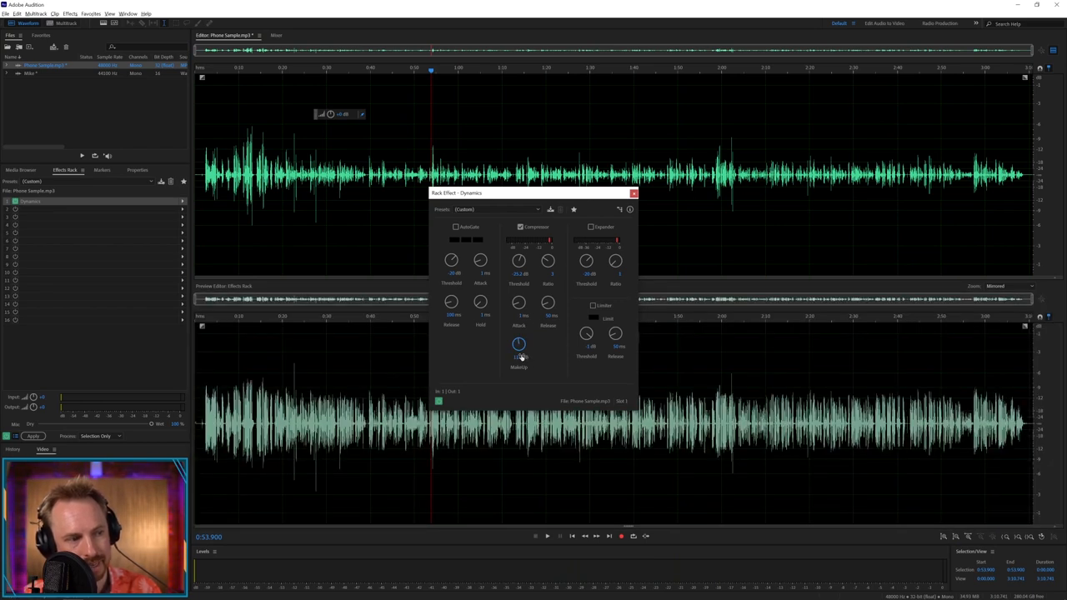
Step: Raise the compressor's makeup gain and adjust its ratio and timing for fuller speech
drag(519, 343, 518, 326)
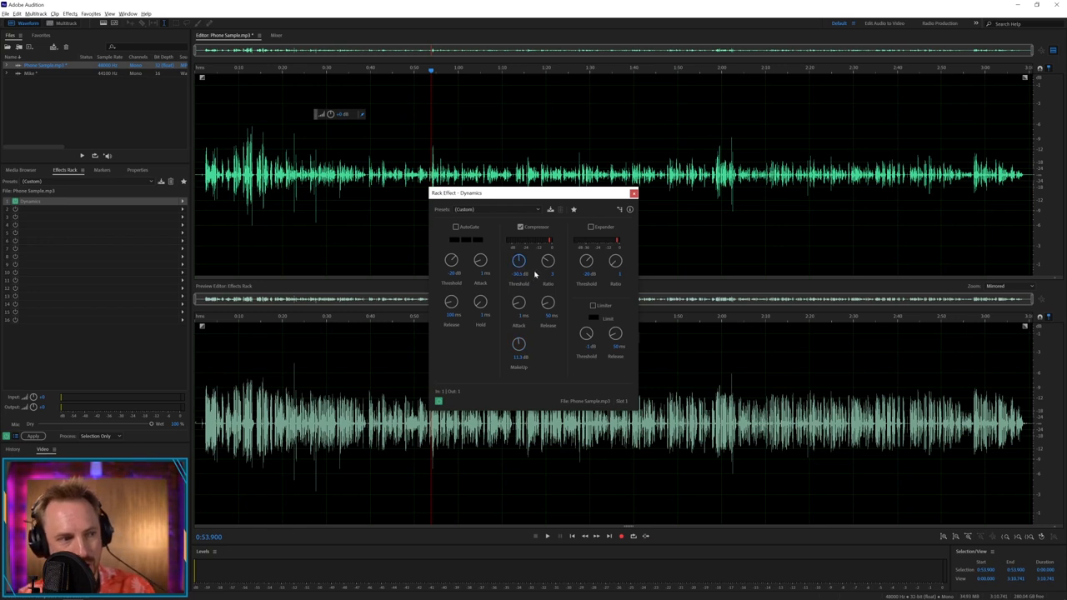
drag(519, 260, 521, 257)
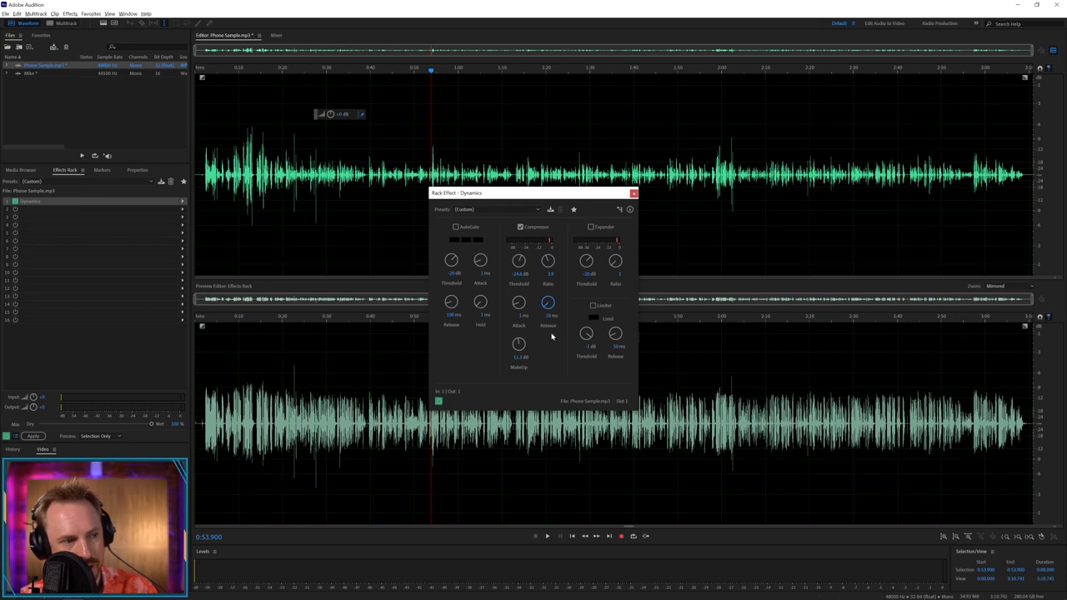
drag(547, 304, 530, 310)
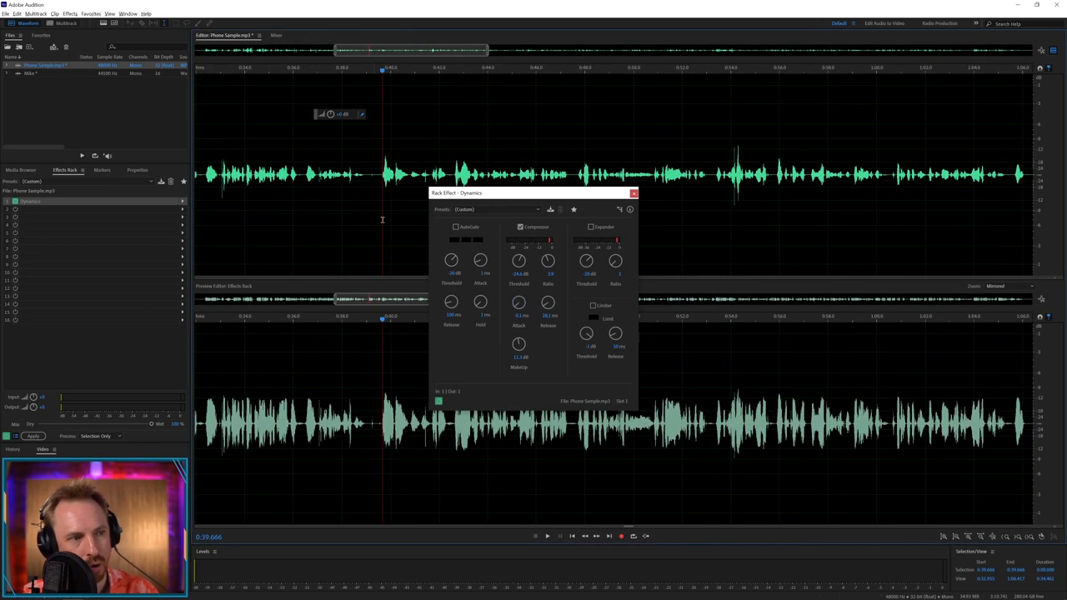
Step: Add a Parametric Equalizer in the next rack slot after the Dynamics effect
click(457, 226)
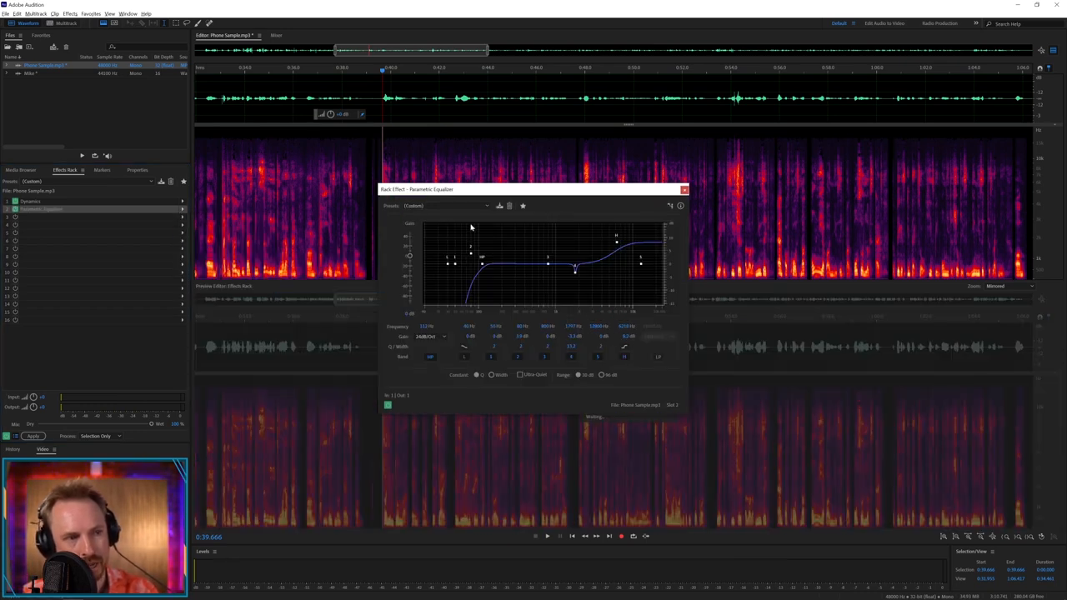
Step: Enable the EQ analyzer, roll off lows and highs on the curve, switch on Autogate and close the effect windows
click(447, 207)
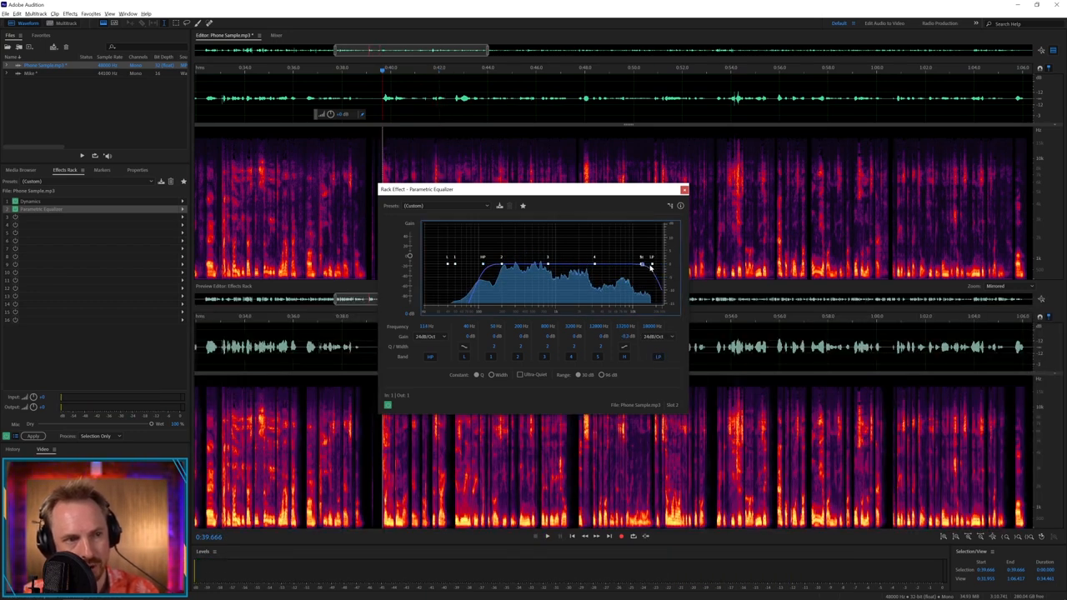
drag(650, 265, 634, 266)
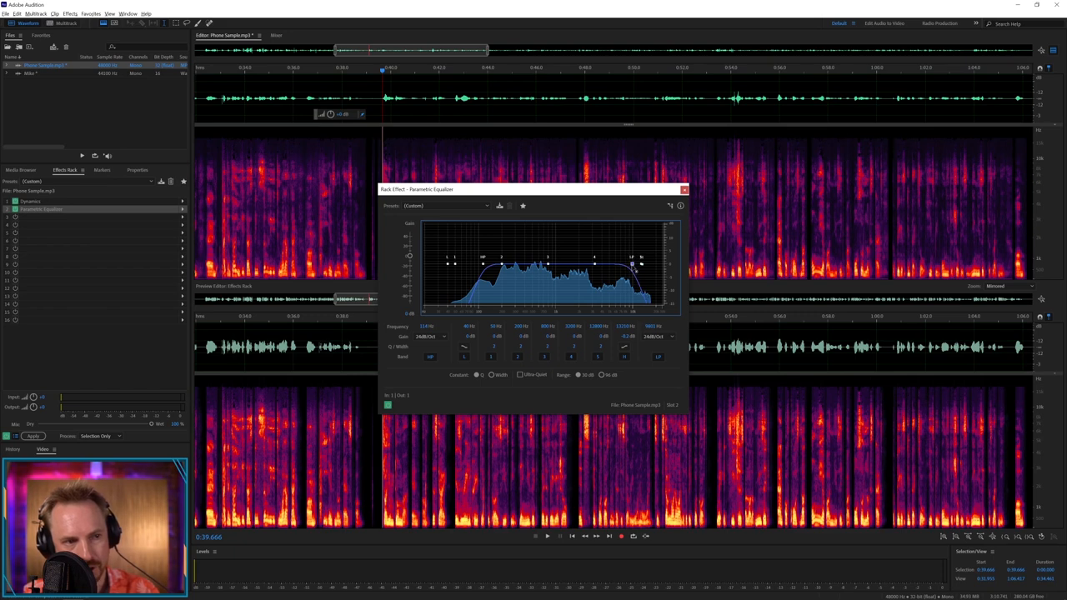
click(547, 537)
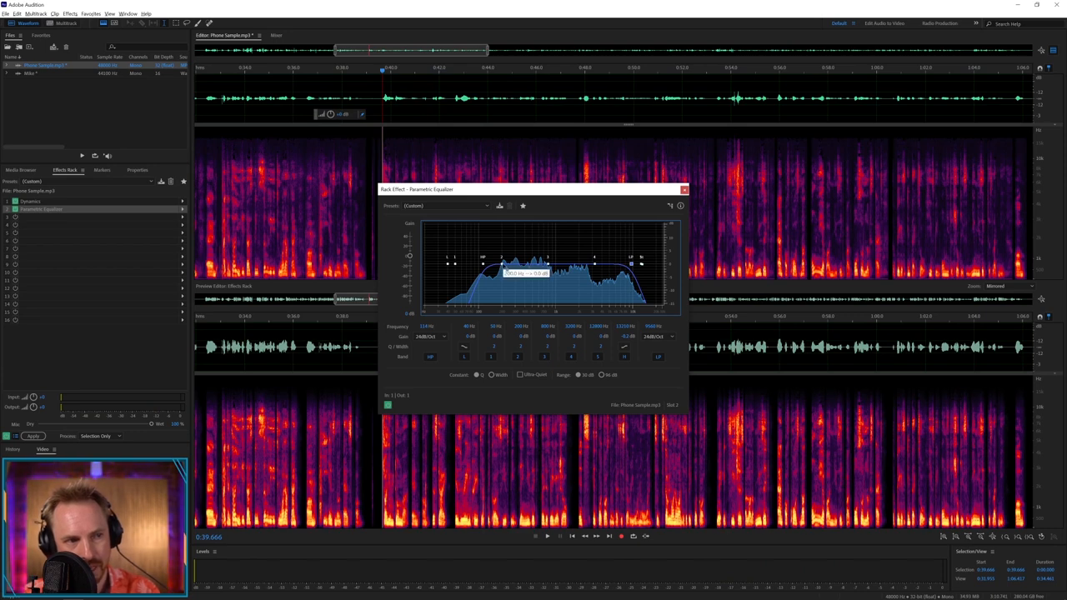
click(547, 536)
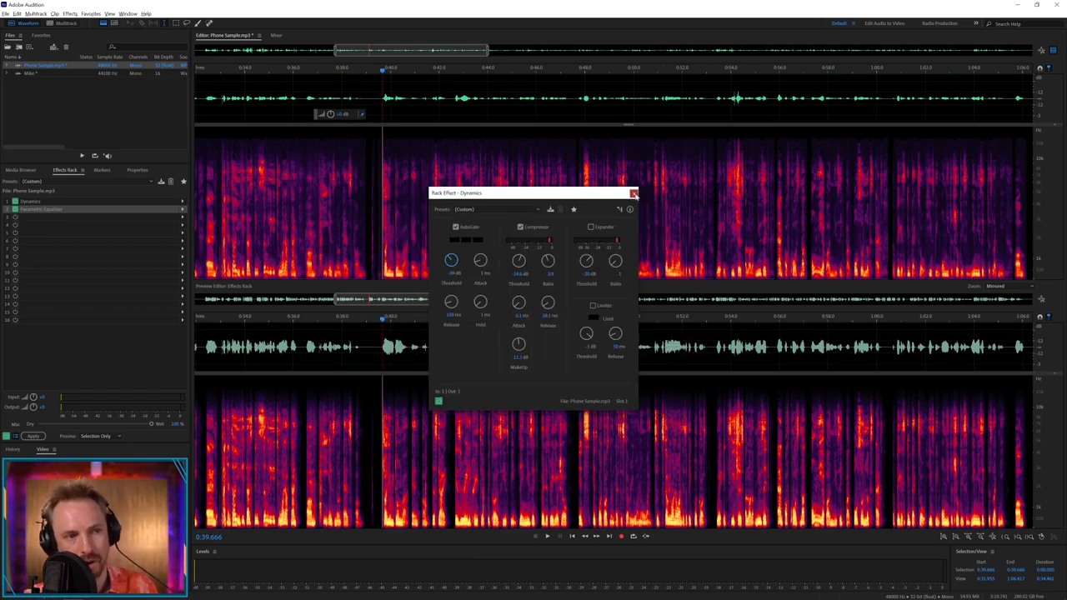
click(634, 193)
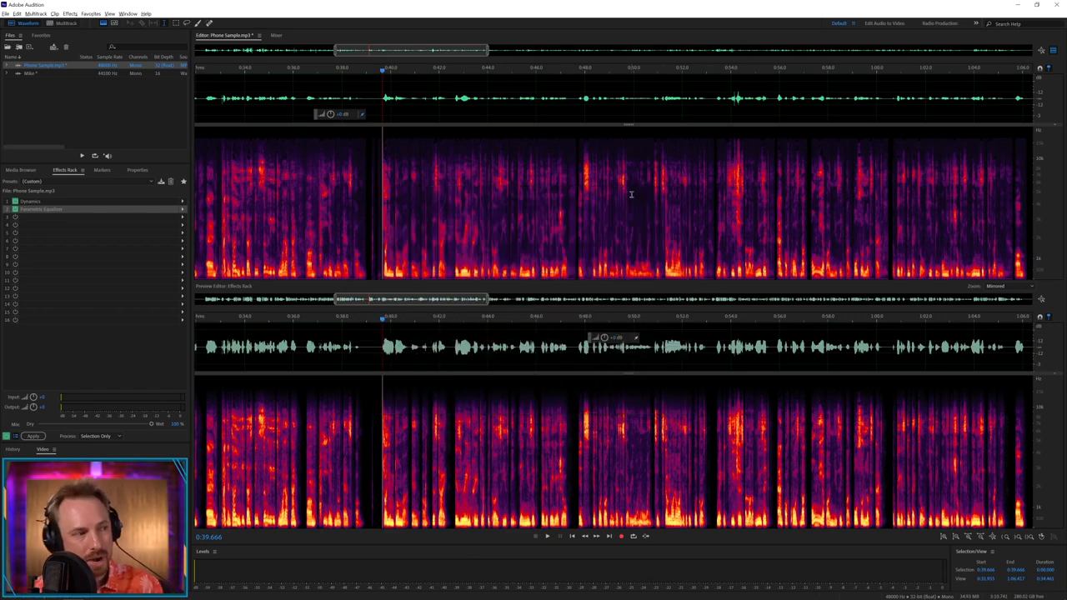